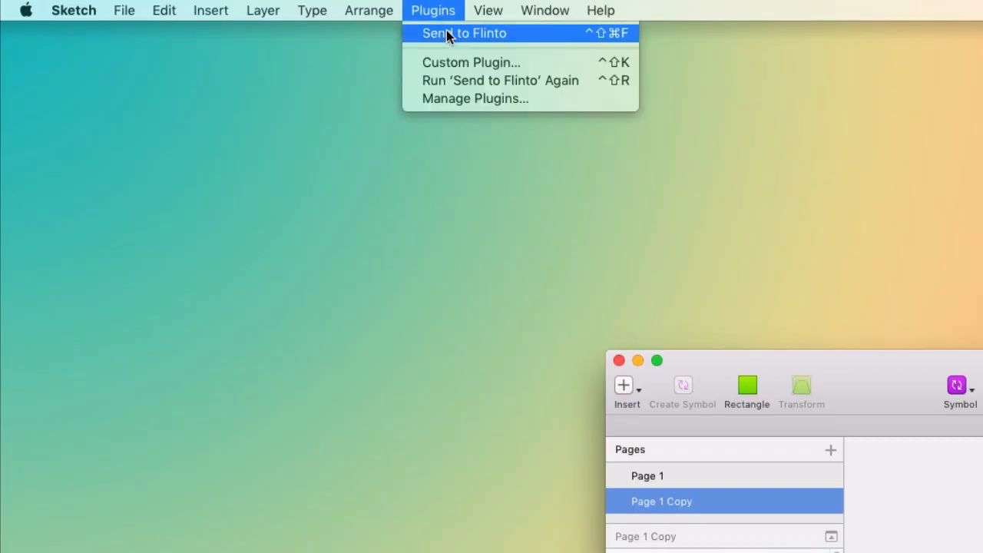
- Send the Sketch juice guide design to Flinto via Plugins > Send to Flinto
click(464, 32)
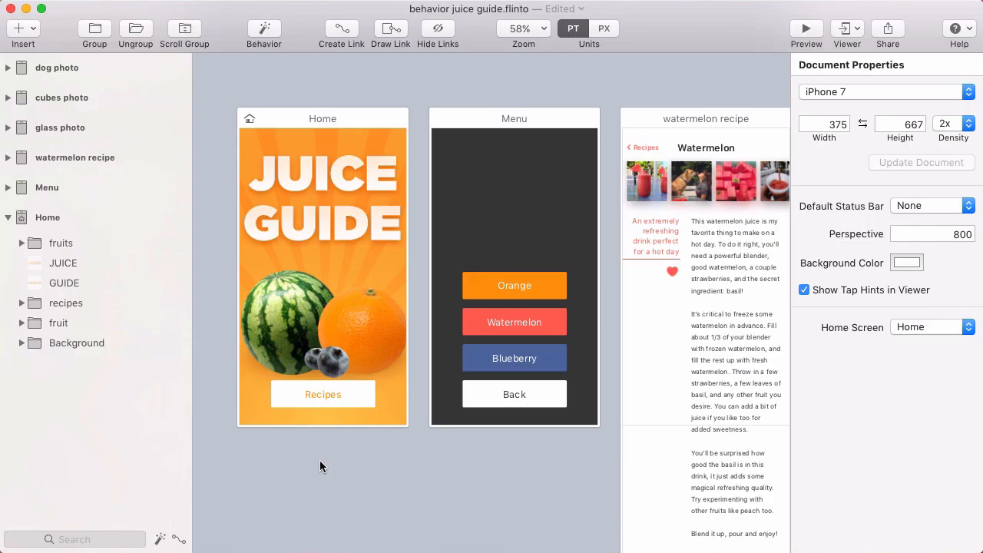
- Select the Menu screen's Back button to inspect its Back Link tap gesture
click(323, 393)
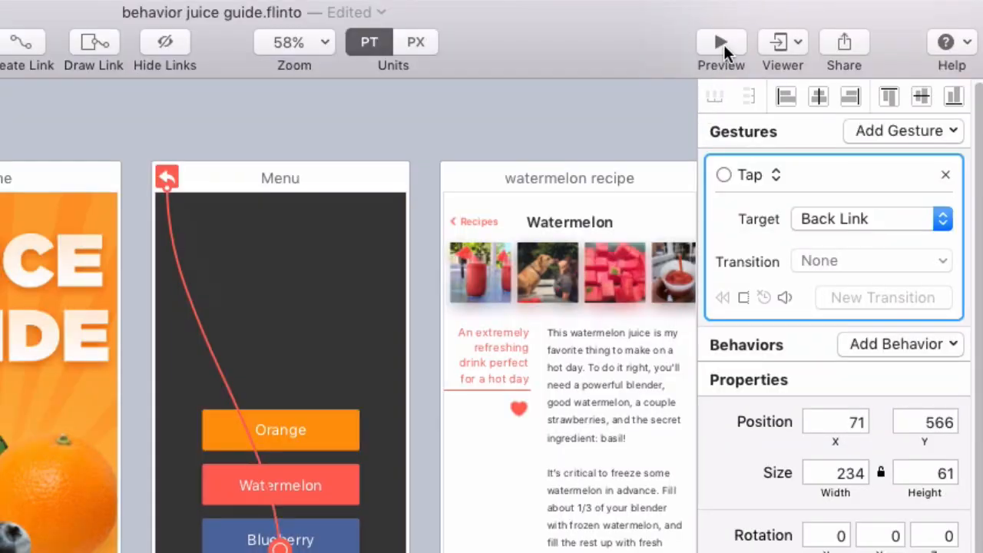
- Link the Recipes button on Home to the Menu screen using a Tap gesture
click(721, 42)
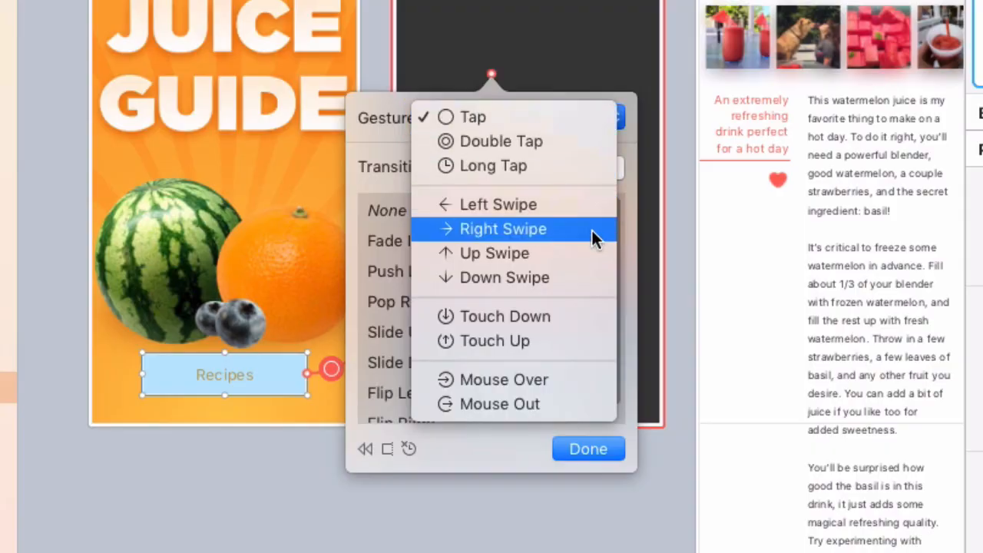
mouse_move(597, 288)
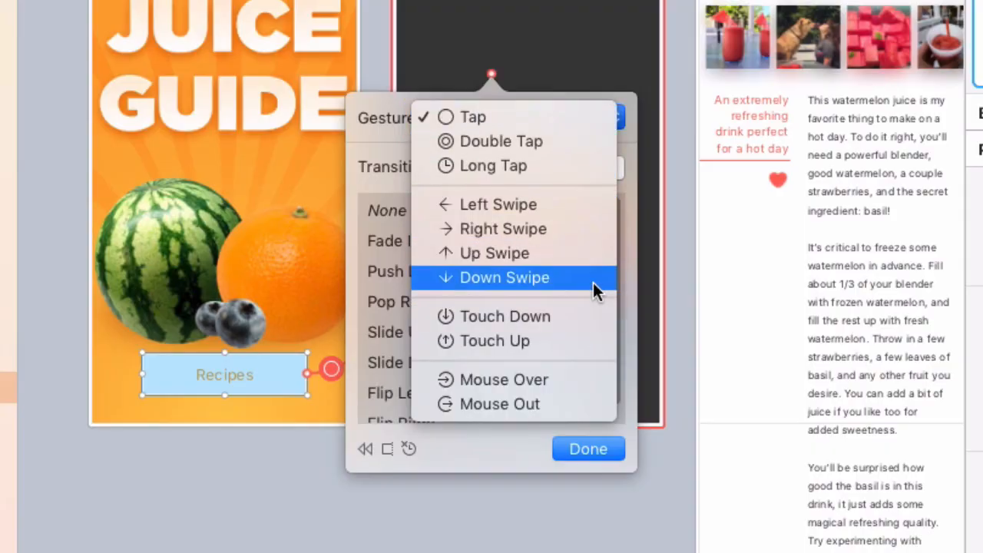
click(472, 117)
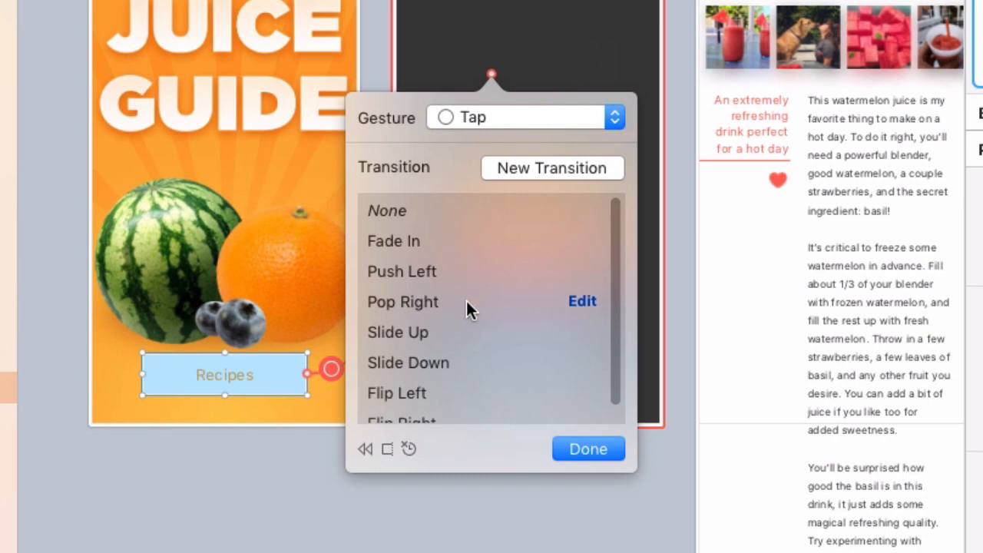
scroll(down, 3)
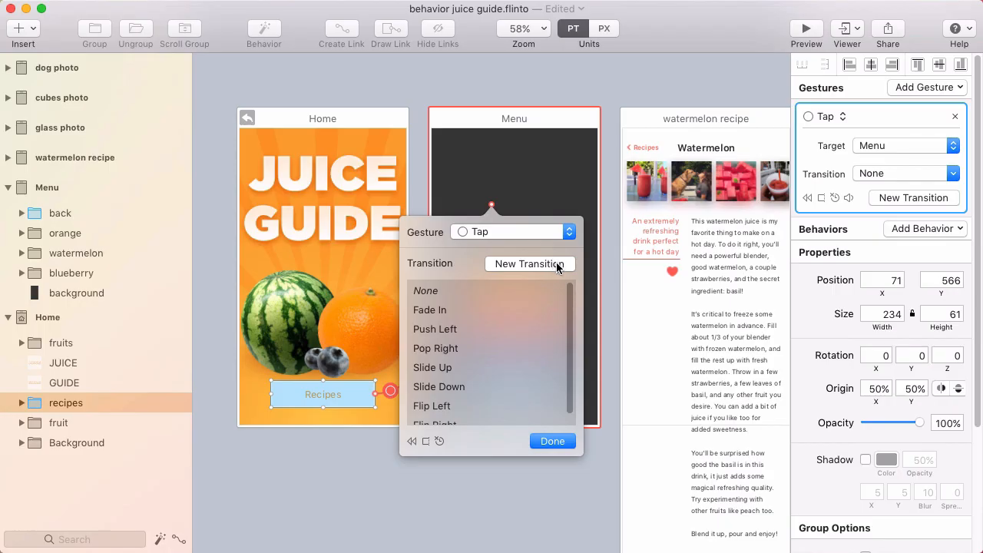
- Design a new Home-to-Menu transition, adjusting start and end states, and Save & Exit
click(530, 263)
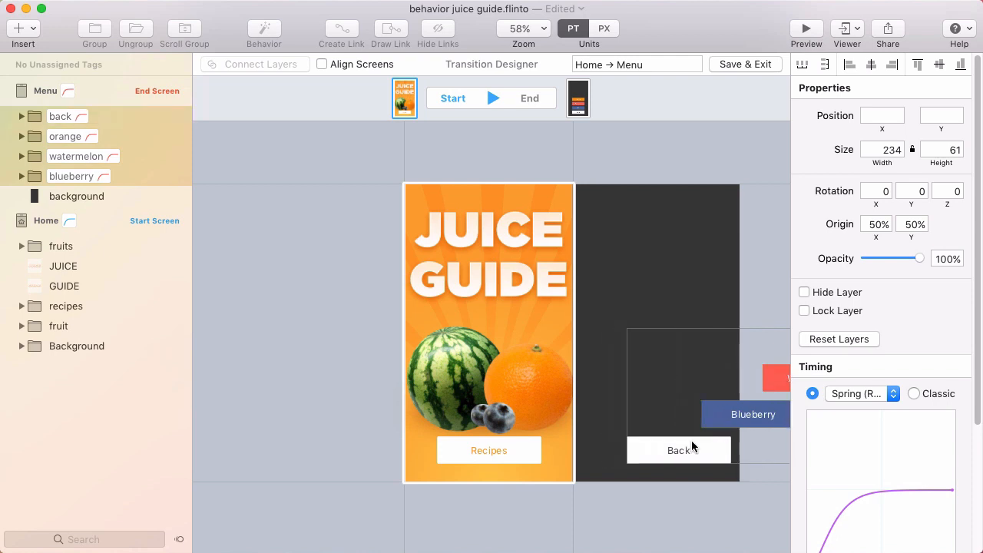
click(76, 196)
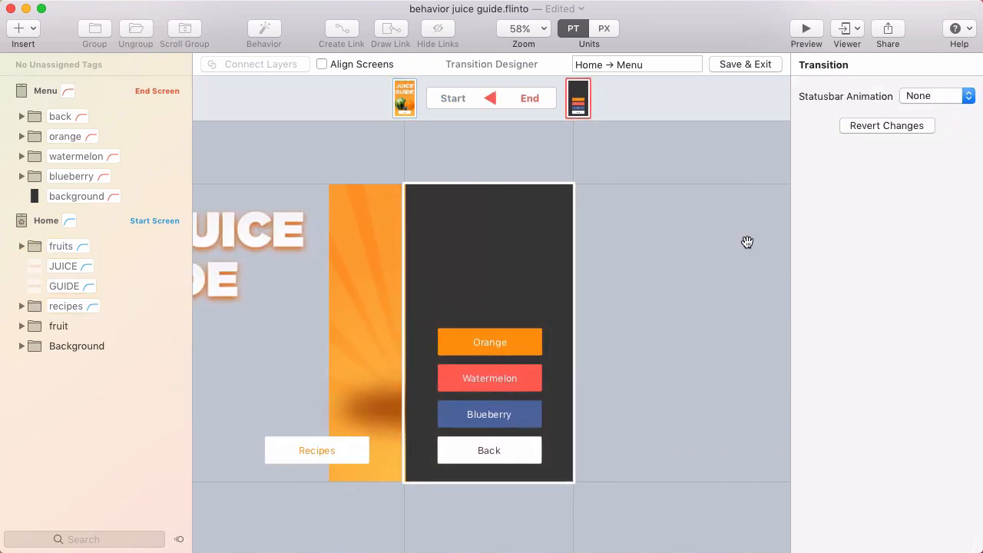
click(806, 29)
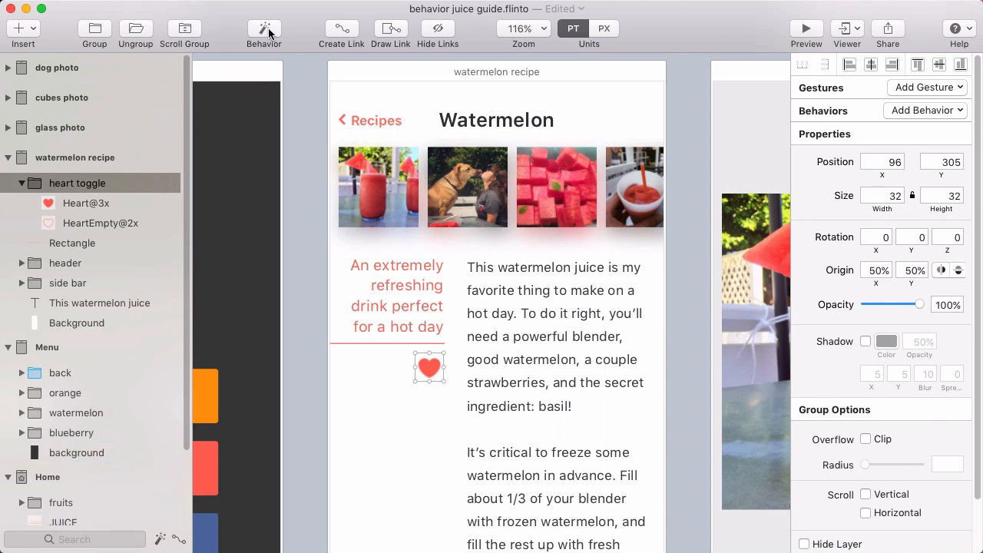
- Add a New State to the heart toggle behavior with Heart@3x changed, then return to Initial
click(263, 32)
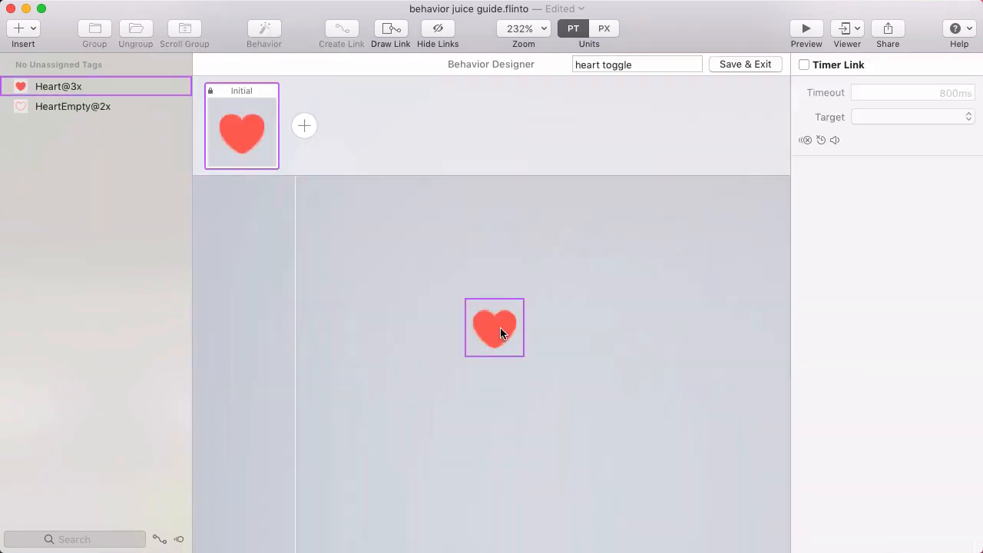
click(304, 125)
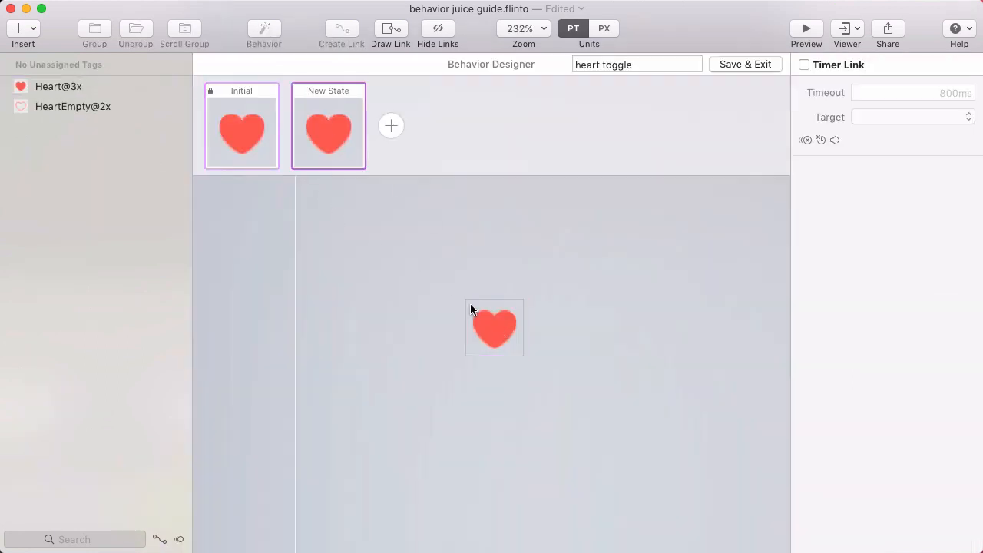
click(494, 328)
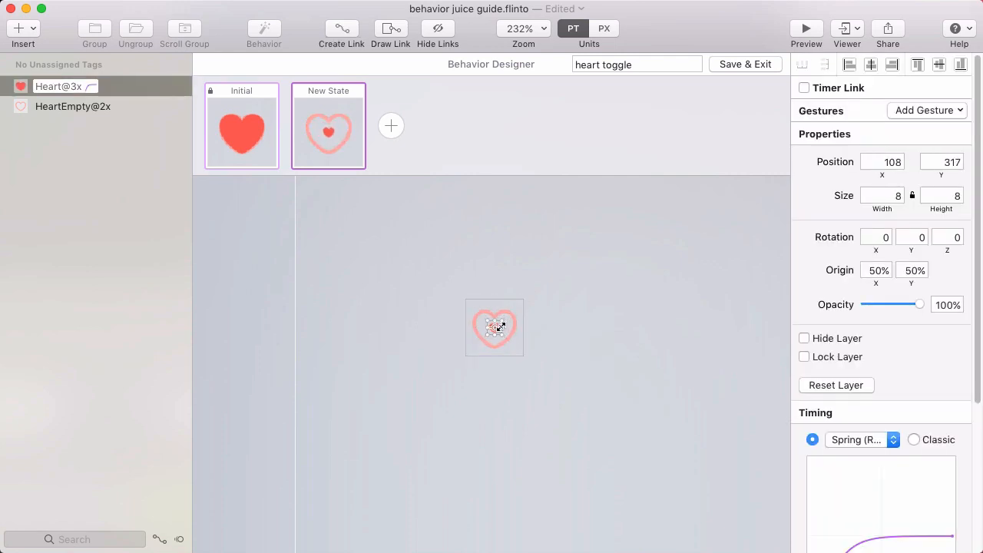
click(242, 125)
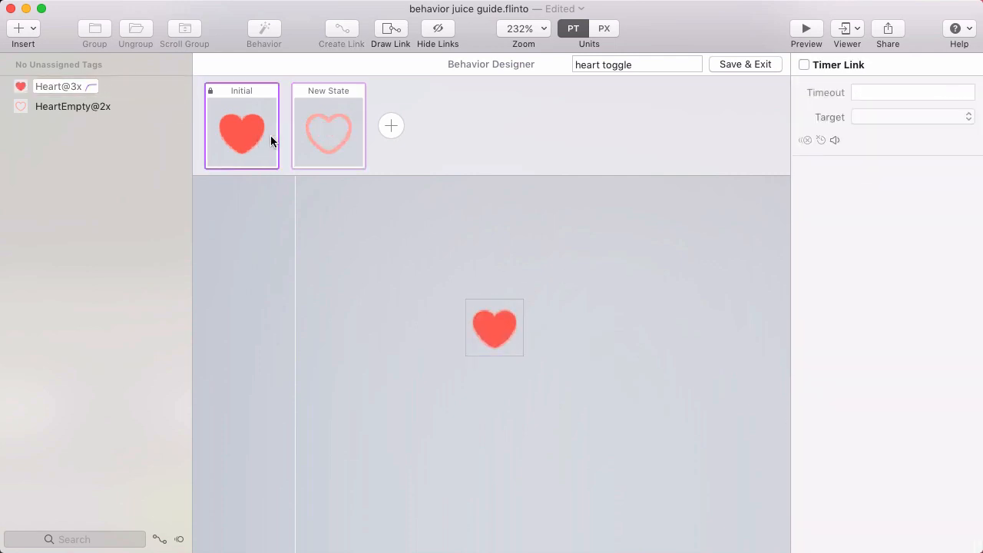
- Draw heart tap links from Initial to New State and back, then click Done
text(800ms)
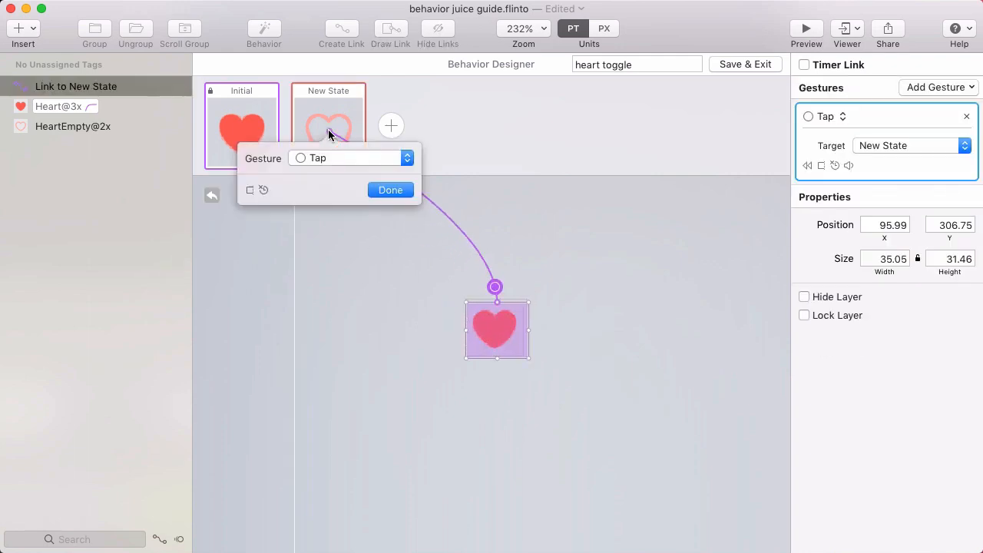
click(390, 189)
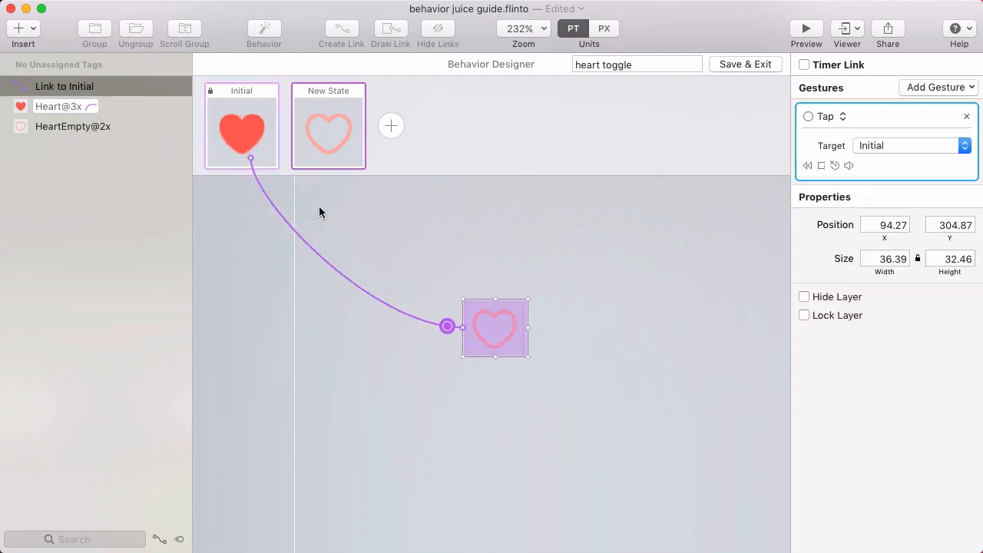
click(805, 29)
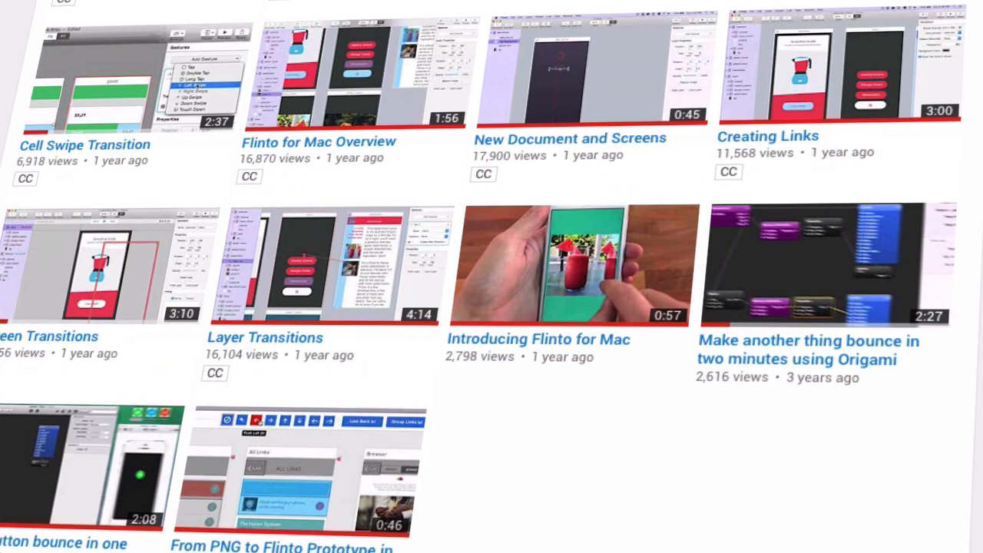
- Scroll the Flinto YouTube channel to toggle switch and star rating tutorials
scroll(down, 3)
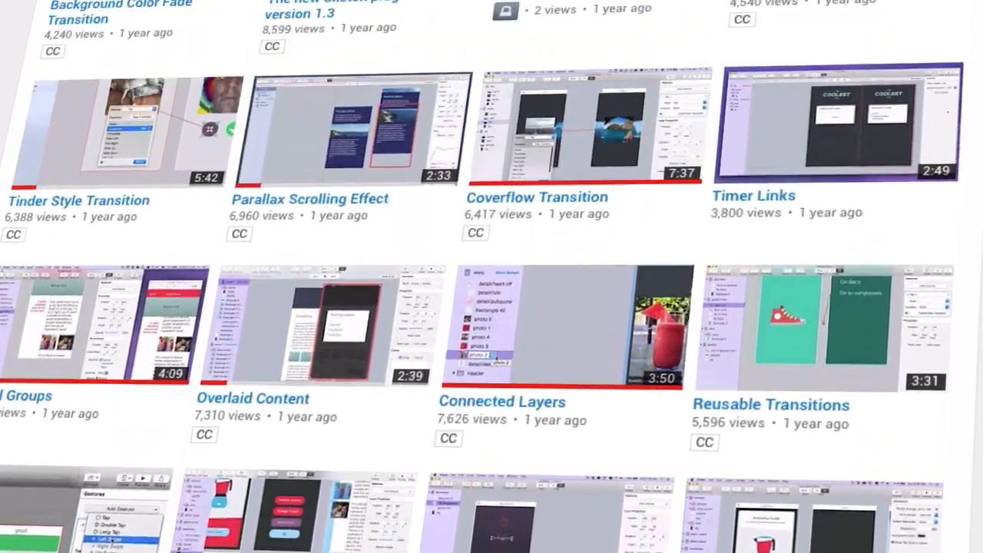
scroll(down, 3)
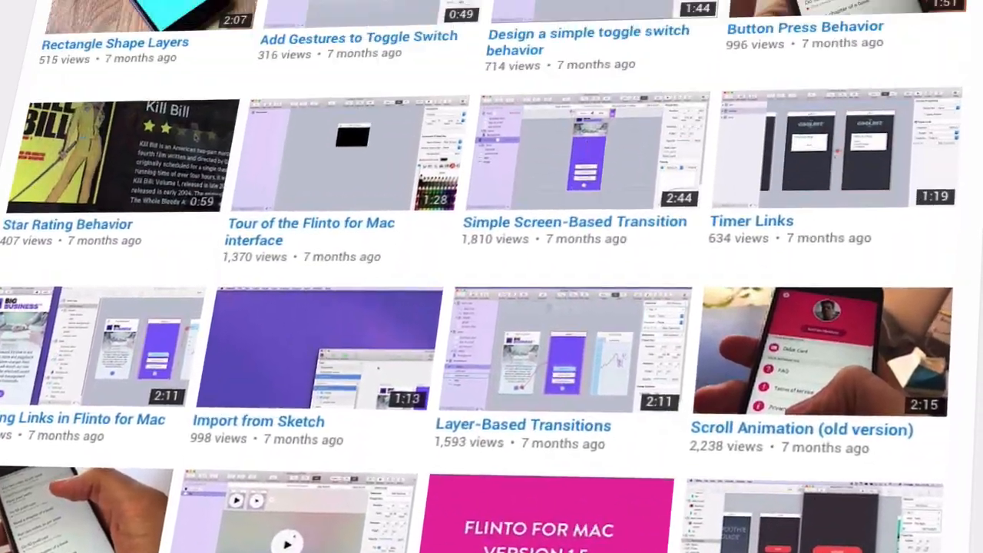